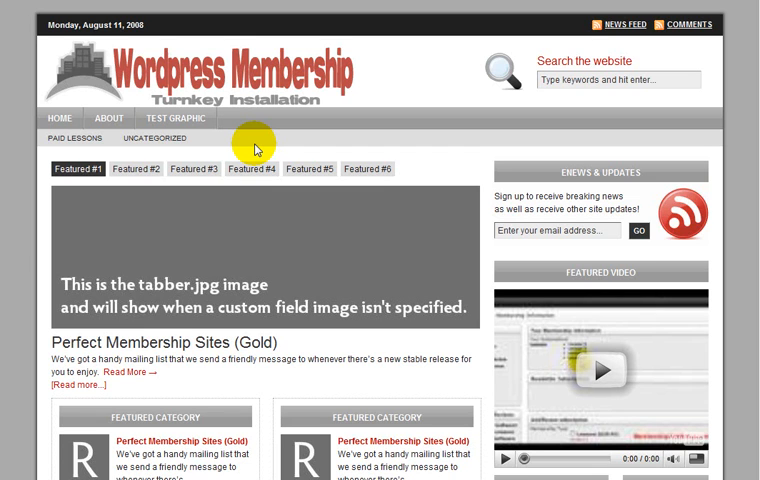
{"action": "mouse_move", "coordinate": [265, 138]}
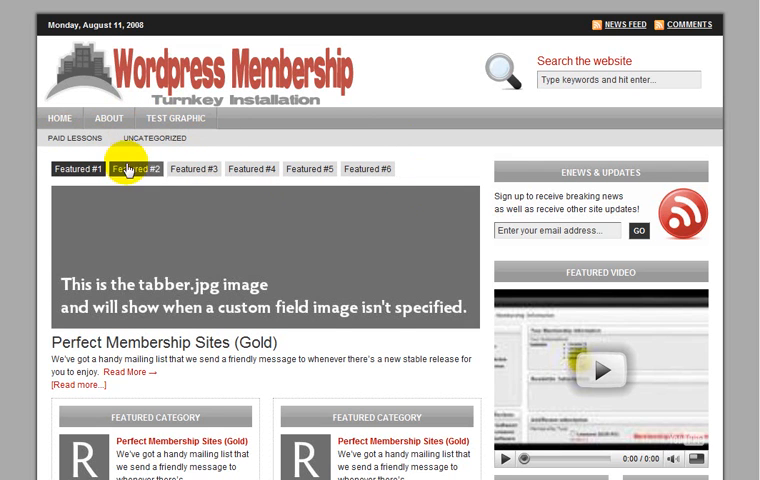
Step: Open the 'Perfect Membership Sites (Gold)' post and scroll down to its login-or-register notice
{"action": "left_click", "coordinate": [140, 169]}
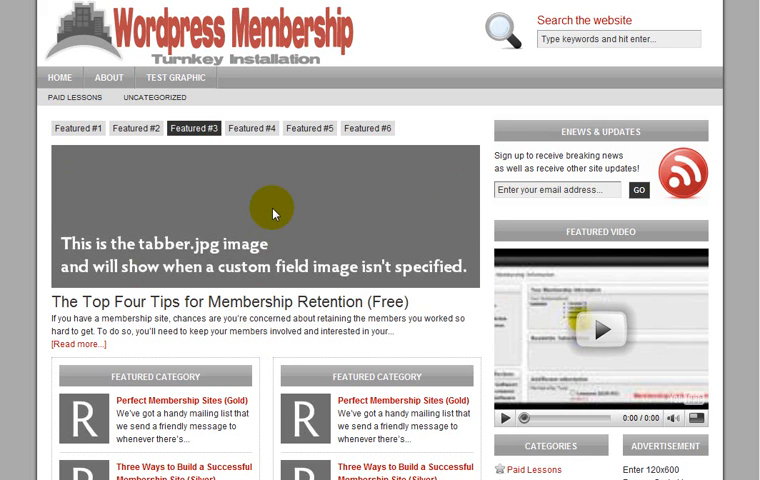
{"action": "mouse_move", "coordinate": [296, 183]}
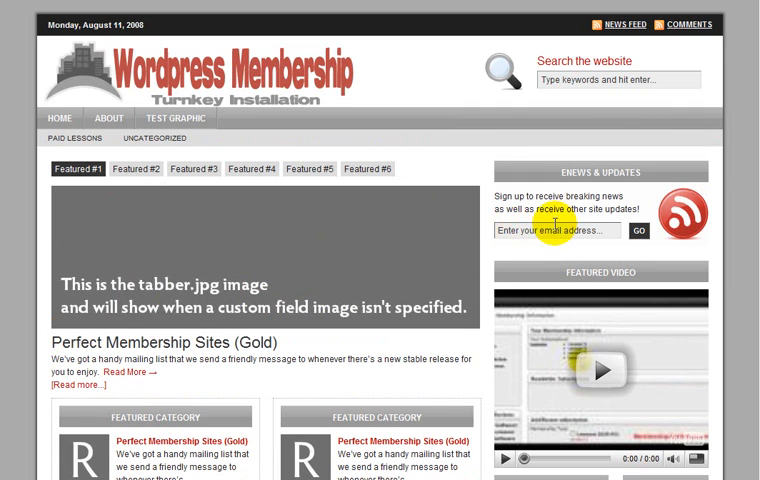
{"action": "mouse_move", "coordinate": [529, 237]}
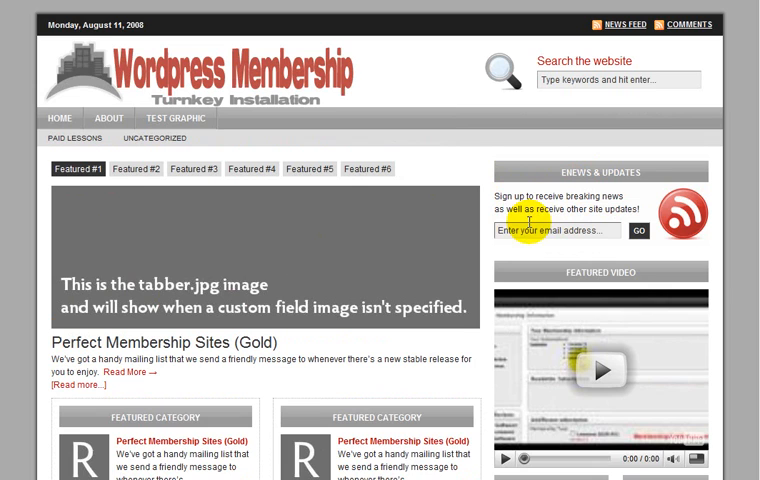
{"action": "scroll", "scroll_direction": "down", "scroll_amount": 3}
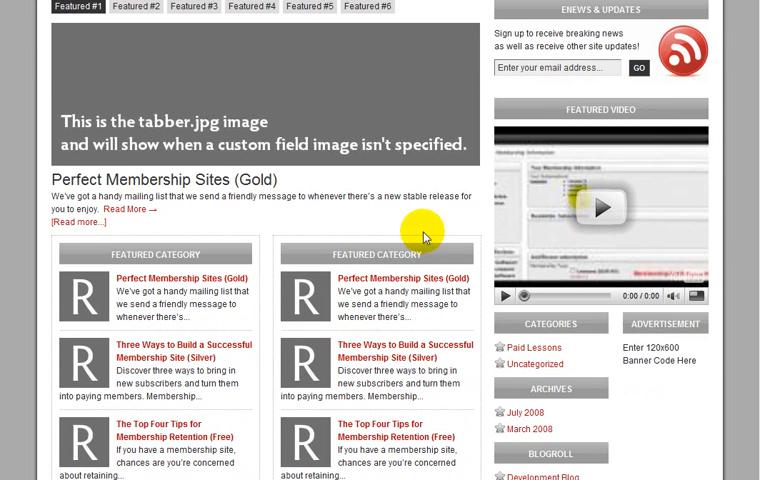
{"action": "mouse_move", "coordinate": [617, 192]}
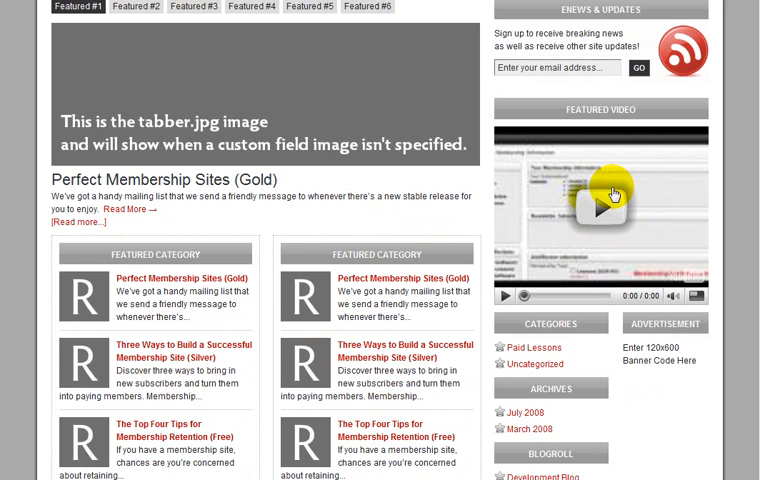
{"action": "scroll", "scroll_direction": "down", "scroll_amount": 3}
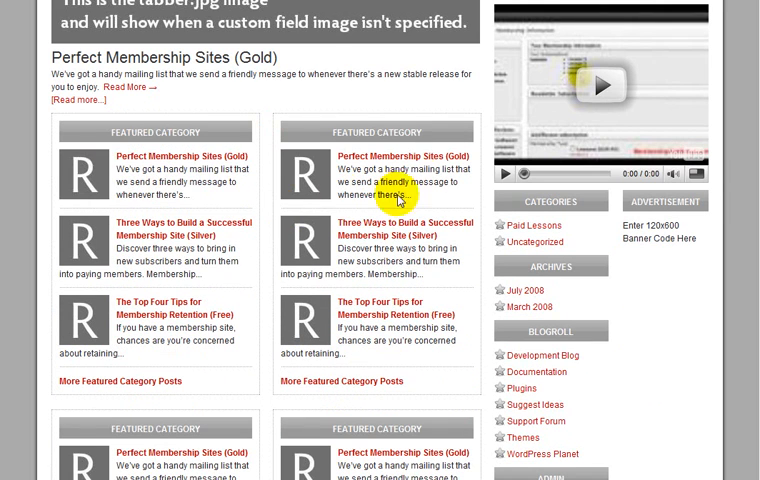
{"action": "scroll", "scroll_direction": "down", "scroll_amount": 3}
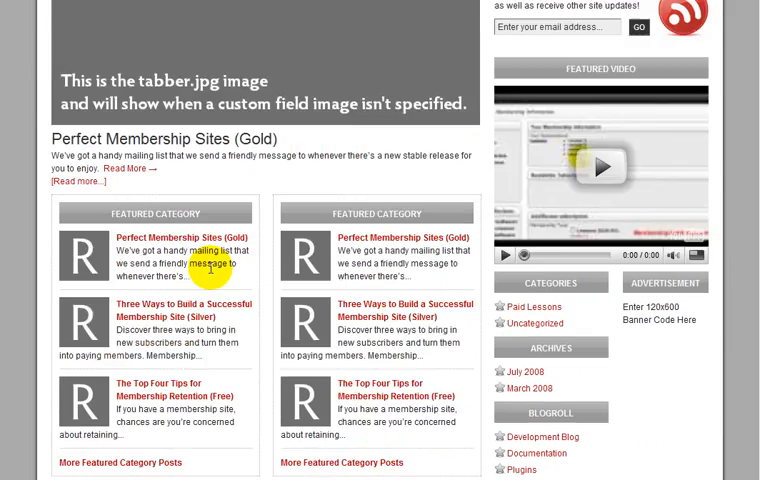
{"action": "scroll", "scroll_direction": "down", "scroll_amount": 3}
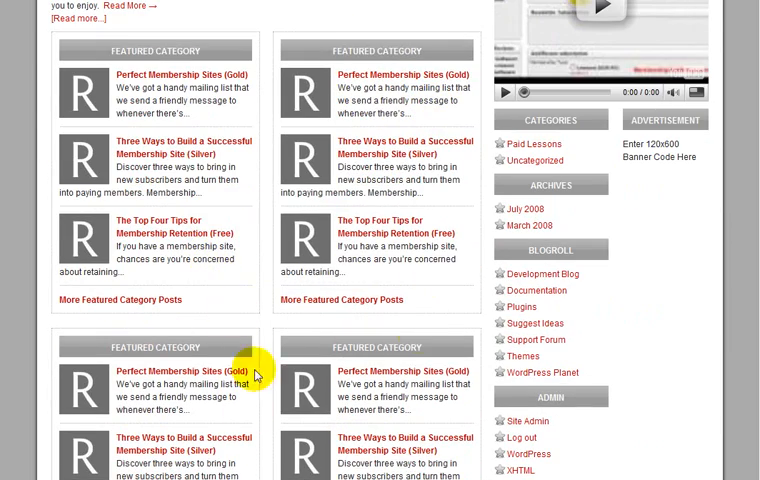
{"action": "scroll", "scroll_direction": "up", "scroll_amount": 3}
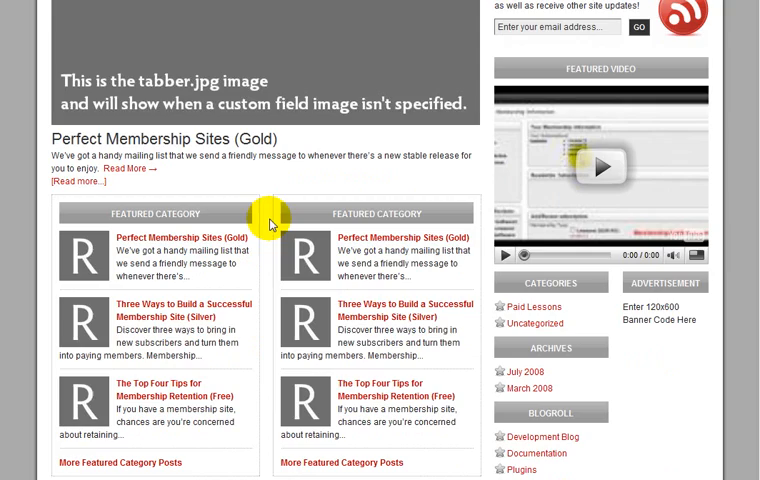
{"action": "scroll", "scroll_direction": "down", "scroll_amount": 3}
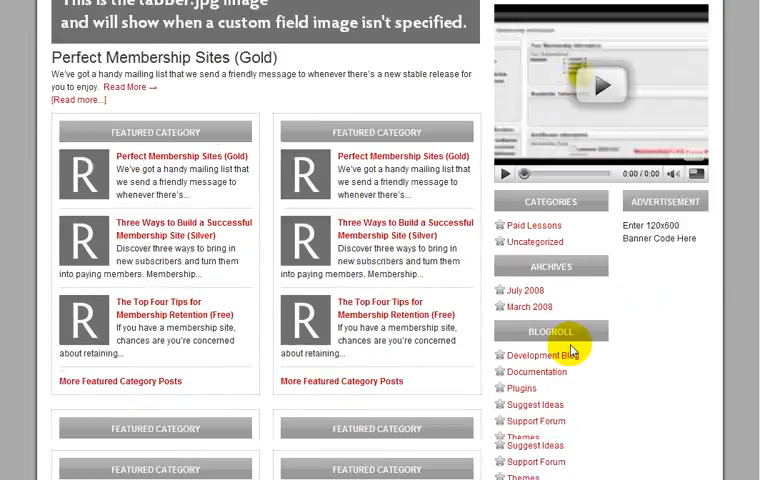
{"action": "scroll", "scroll_direction": "down", "scroll_amount": 3}
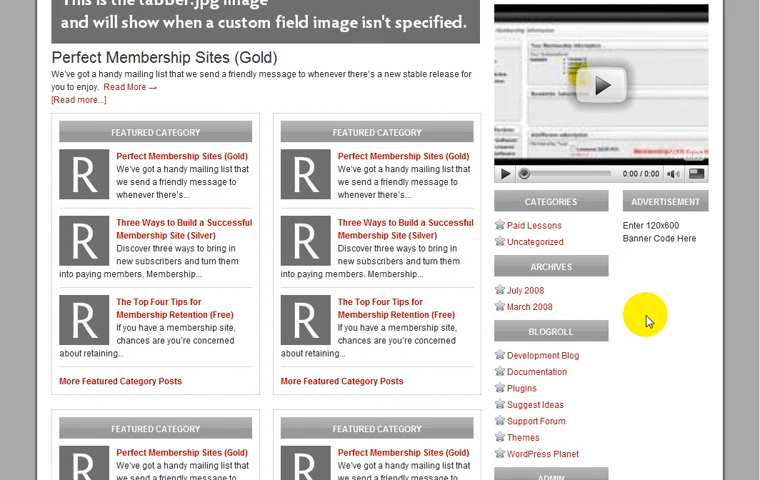
{"action": "mouse_move", "coordinate": [659, 274]}
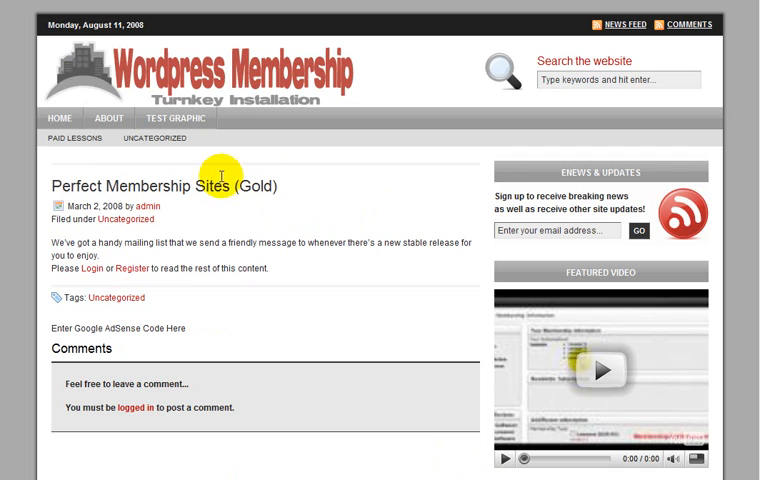
{"action": "mouse_move", "coordinate": [390, 196]}
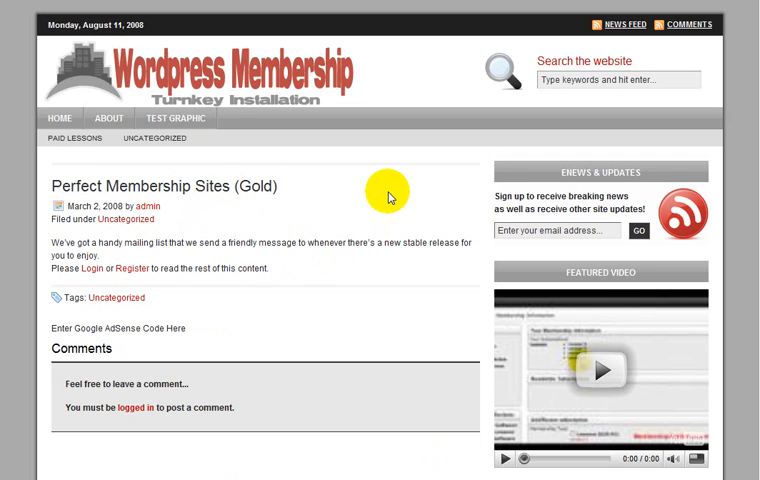
{"action": "scroll", "scroll_direction": "down", "scroll_amount": 3}
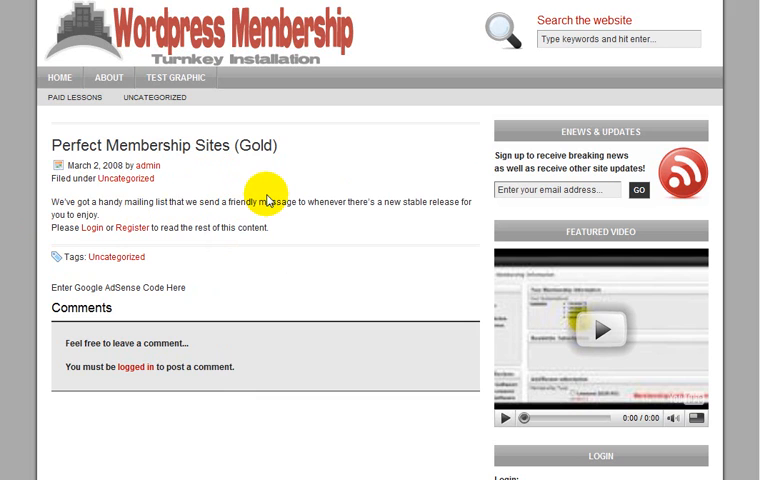
{"action": "mouse_move", "coordinate": [99, 201]}
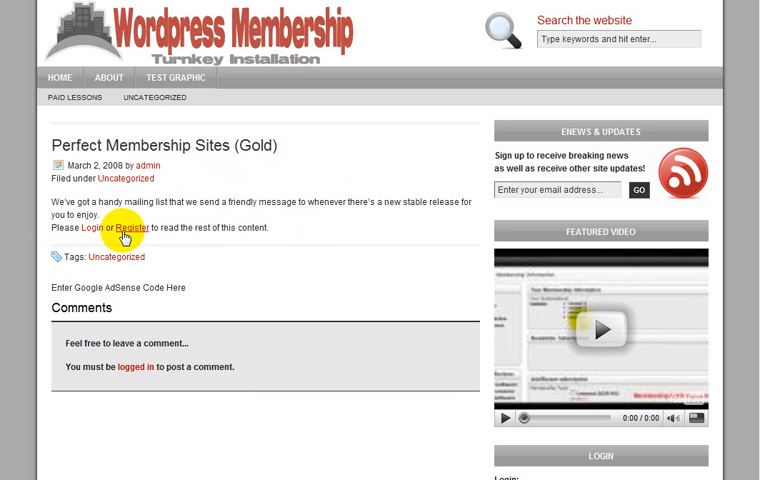
{"action": "mouse_move", "coordinate": [277, 176]}
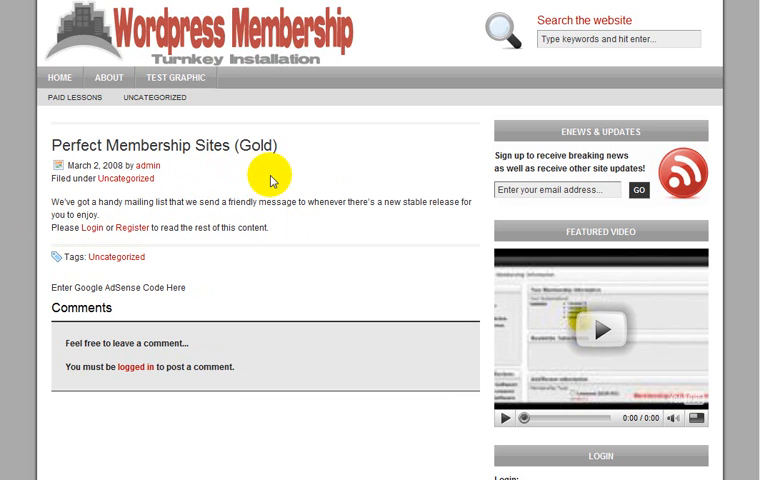
{"action": "scroll", "scroll_direction": "down", "scroll_amount": 3}
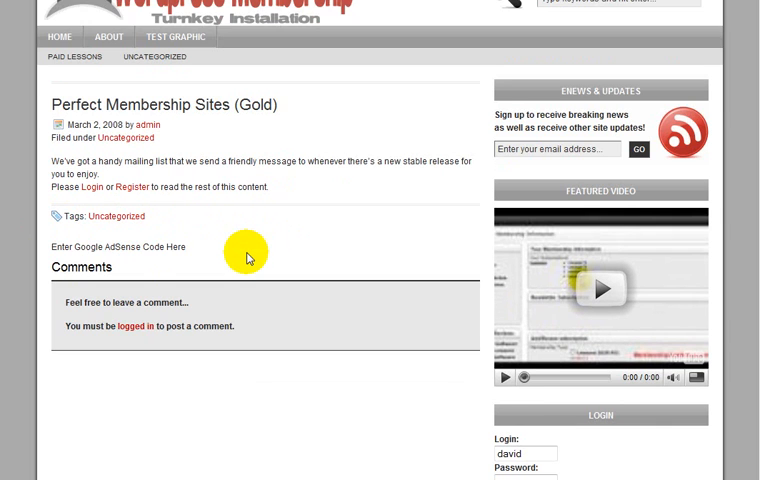
{"action": "scroll", "scroll_direction": "down", "scroll_amount": 3}
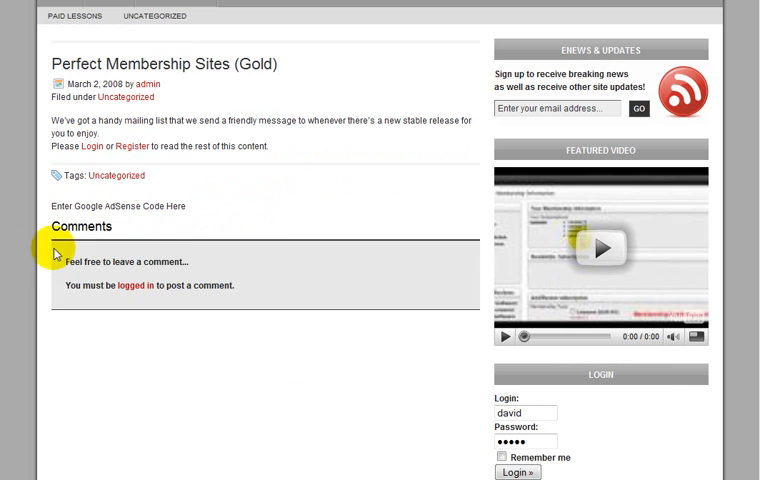
{"action": "mouse_move", "coordinate": [283, 273]}
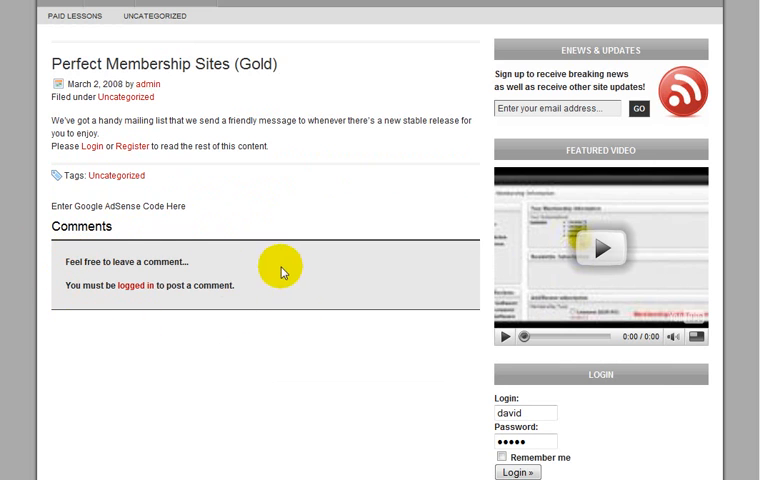
{"action": "mouse_move", "coordinate": [157, 238]}
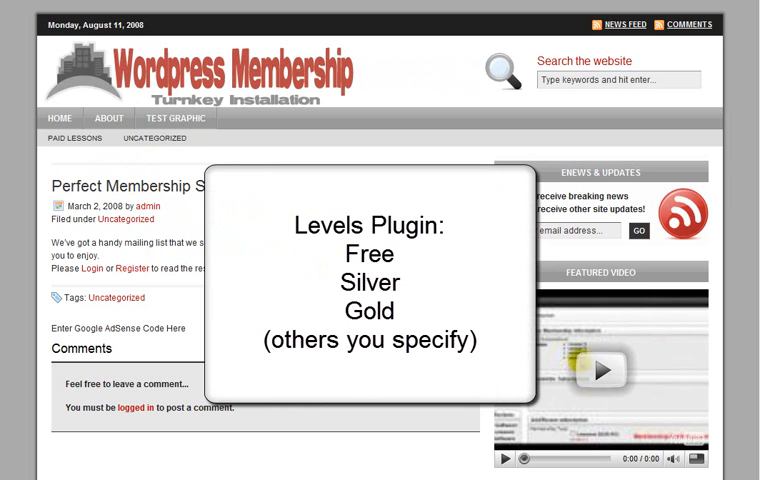
{"action": "scroll", "scroll_direction": "down", "scroll_amount": 3}
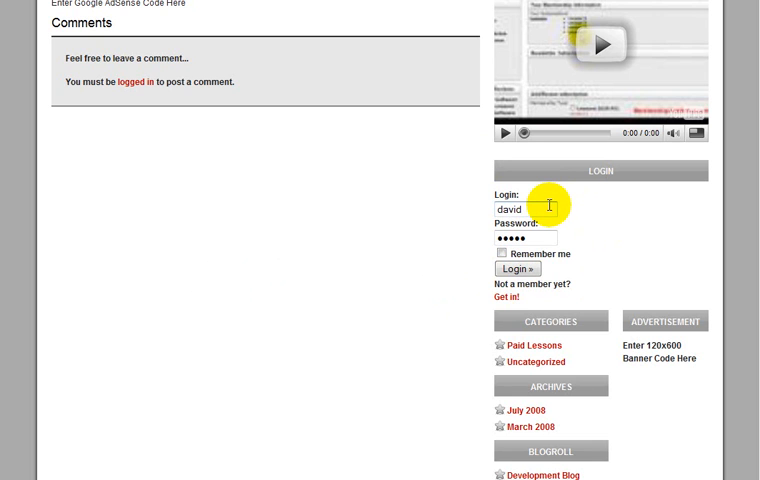
{"action": "mouse_move", "coordinate": [653, 246]}
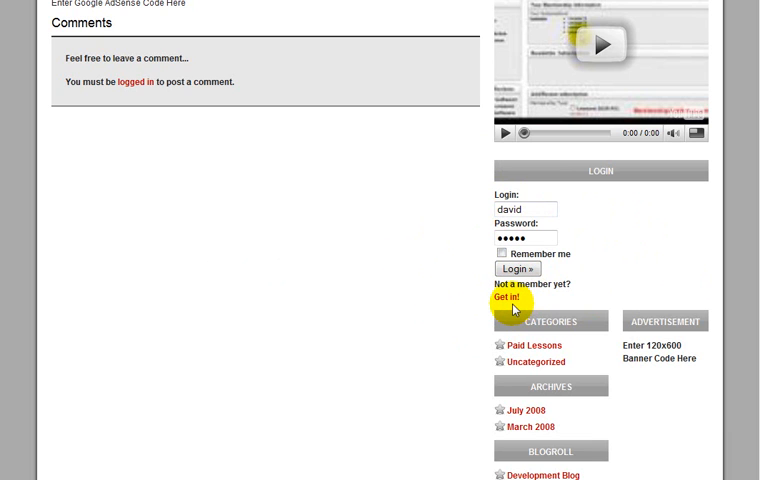
{"action": "mouse_move", "coordinate": [508, 303]}
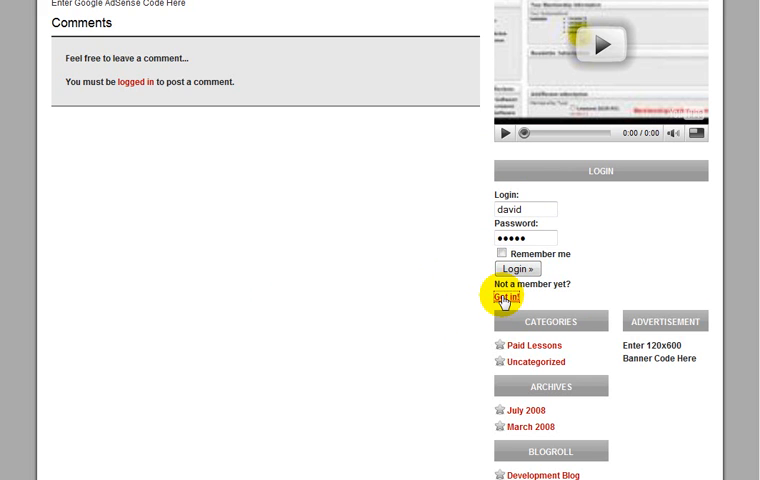
Step: Follow 'Get in!' to the aMember sign-up page listing Free, gold, silver and Paid Members types
{"action": "left_click", "coordinate": [504, 299]}
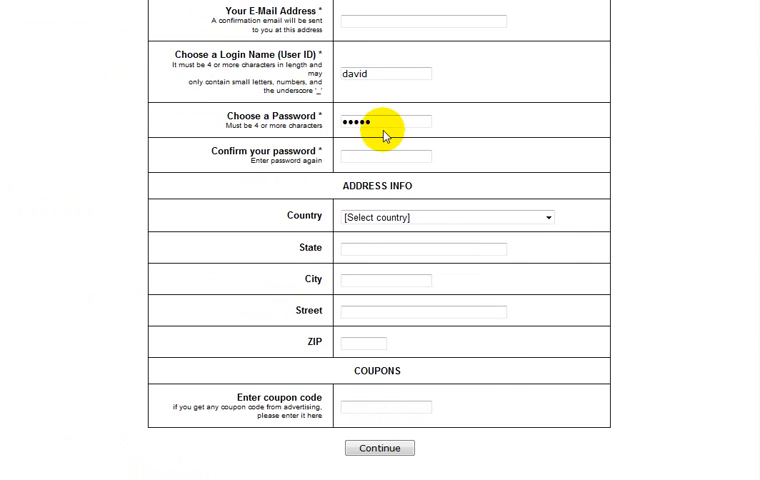
{"action": "scroll", "scroll_direction": "up", "scroll_amount": 3}
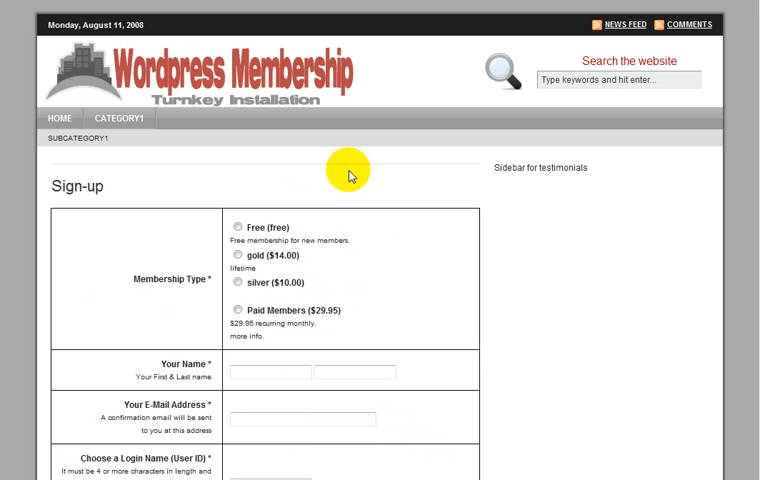
{"action": "mouse_move", "coordinate": [531, 293]}
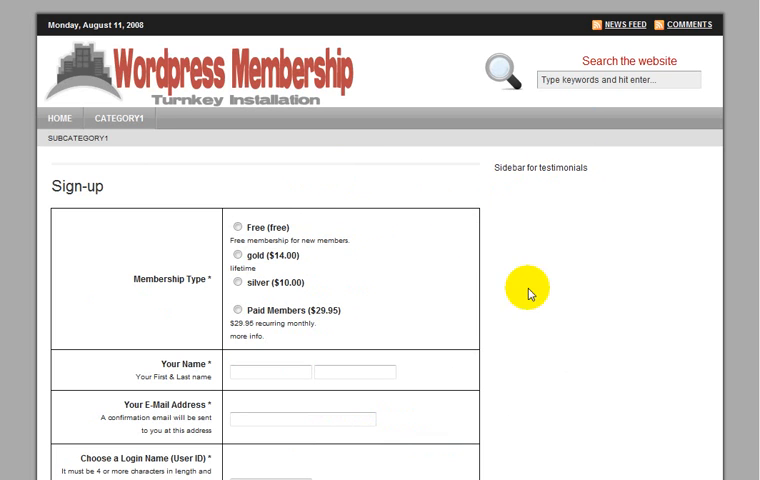
{"action": "mouse_move", "coordinate": [524, 190]}
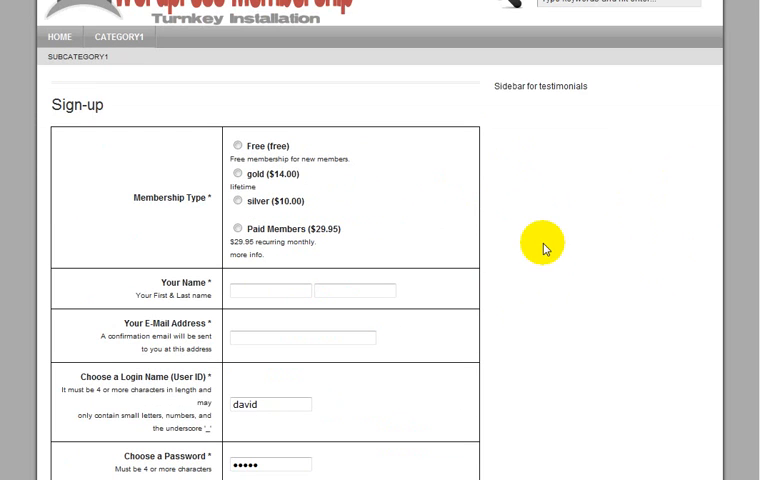
{"action": "mouse_move", "coordinate": [516, 124]}
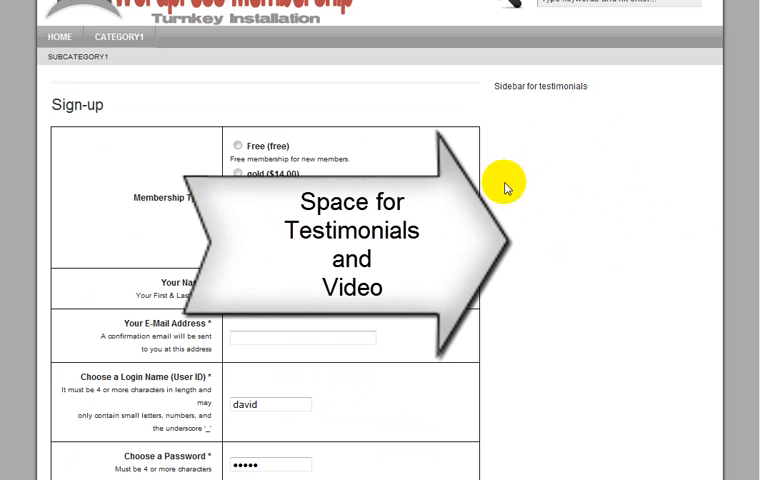
{"action": "mouse_move", "coordinate": [519, 138]}
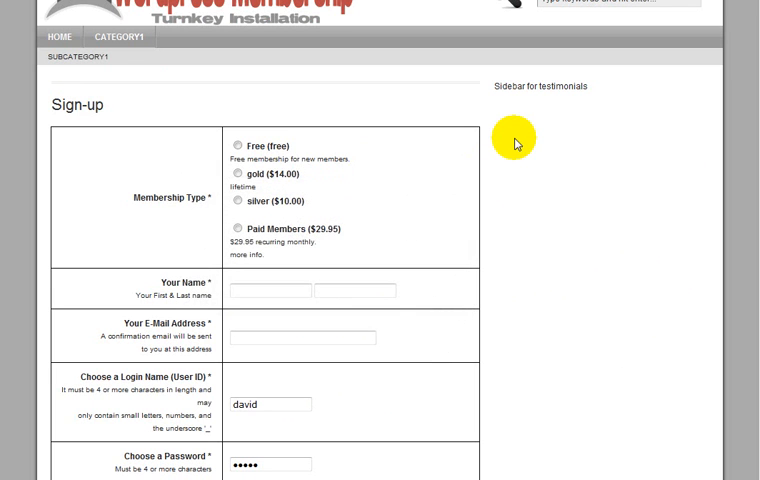
{"action": "mouse_move", "coordinate": [542, 180]}
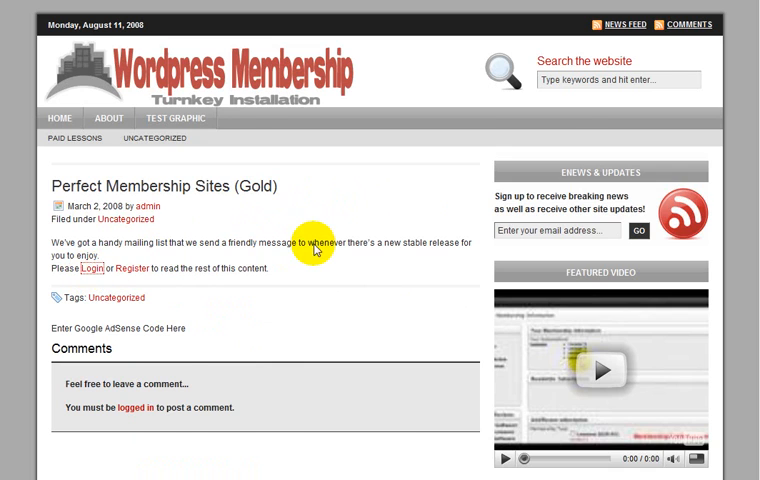
Step: Follow the locked post's Login link to the 'Please login' form for the gold member
{"action": "left_click", "coordinate": [93, 268]}
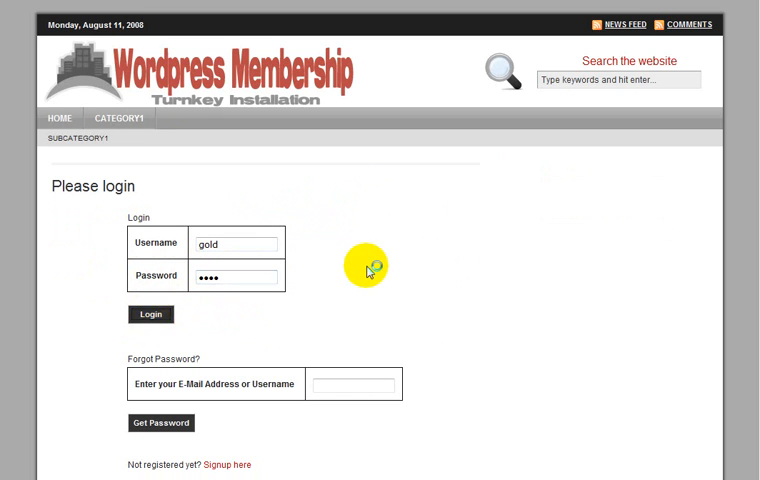
Step: Log in as gold and scroll through the unlocked whale image, audio and video players
{"action": "left_click", "coordinate": [151, 314]}
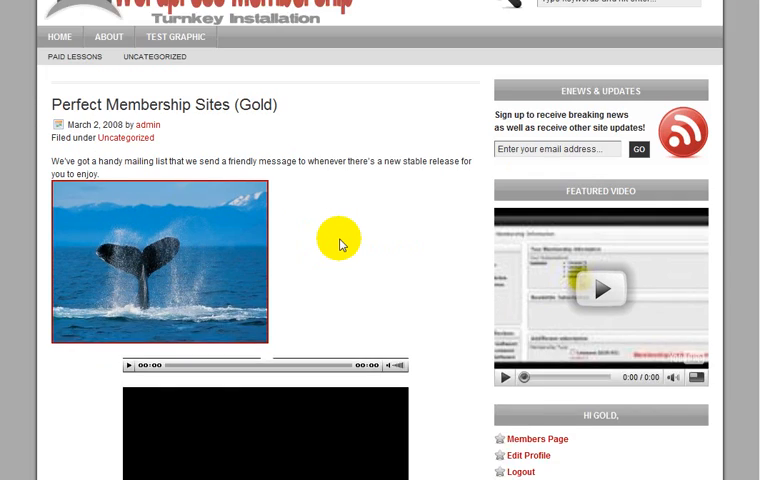
{"action": "scroll", "scroll_direction": "down", "scroll_amount": 3}
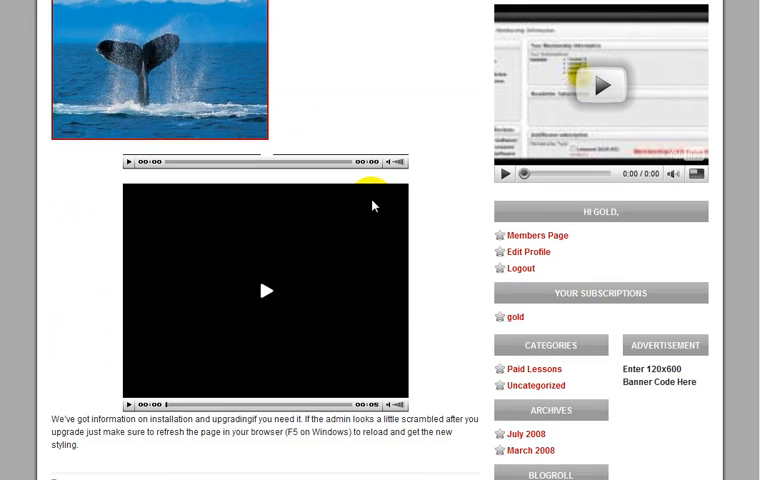
{"action": "scroll", "scroll_direction": "up", "scroll_amount": 3}
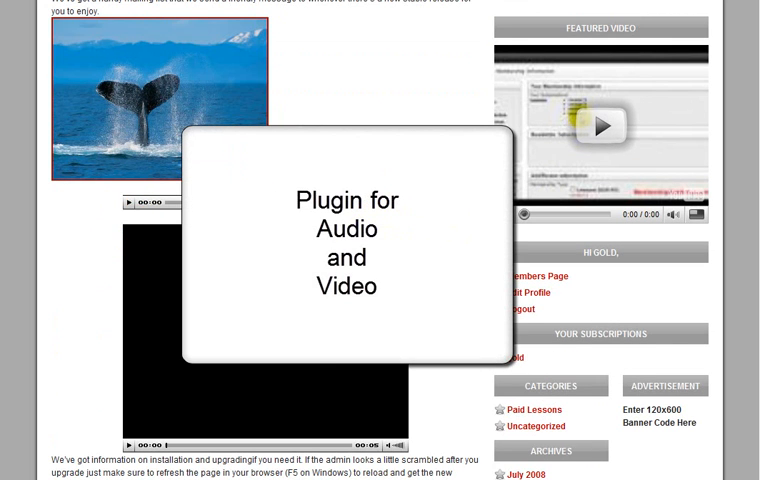
{"action": "scroll", "scroll_direction": "down", "scroll_amount": 3}
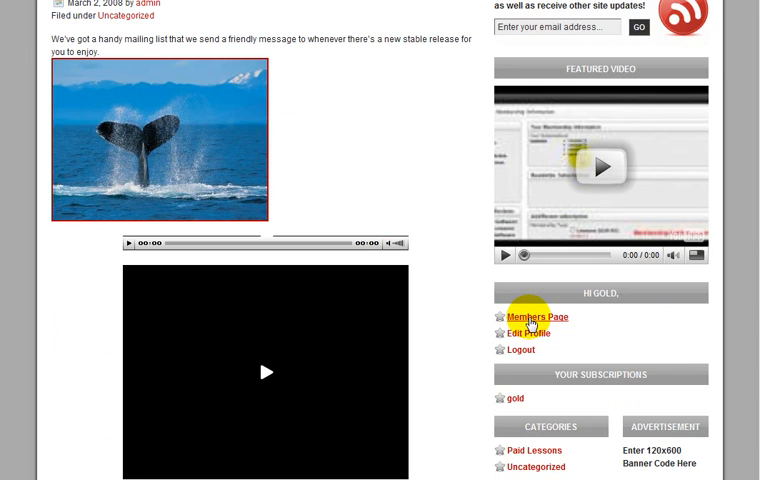
Step: Open Members Page from the sidebar to see the gold subscription and newsletter options
{"action": "left_click", "coordinate": [528, 317]}
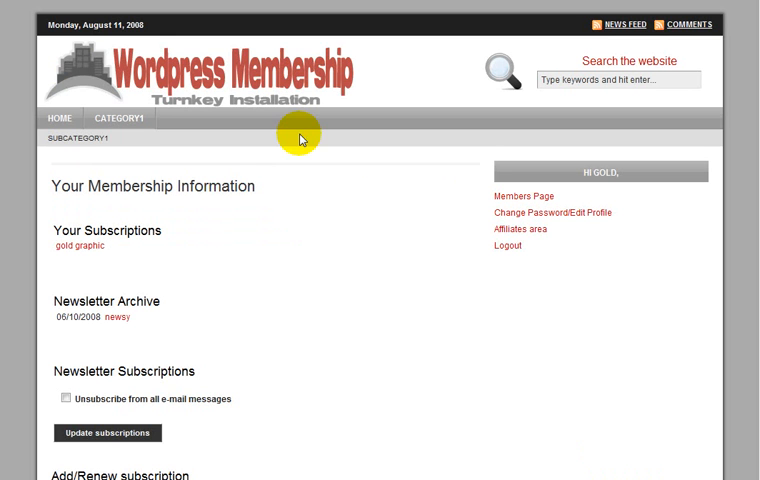
{"action": "mouse_move", "coordinate": [364, 302]}
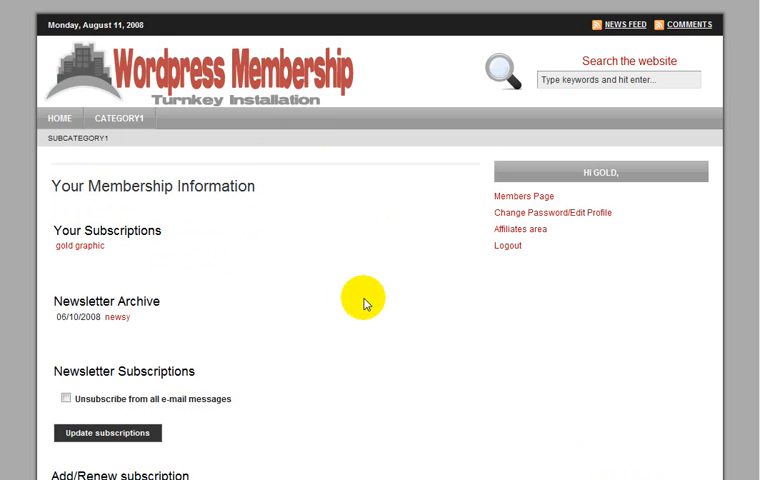
{"action": "mouse_move", "coordinate": [252, 178]}
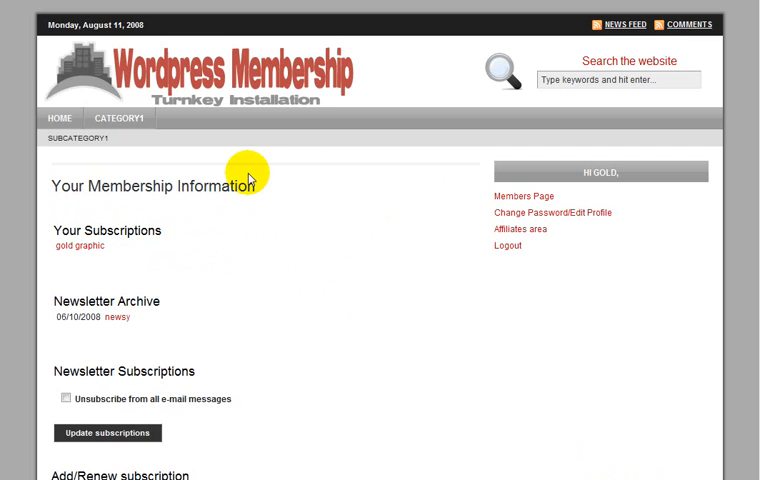
{"action": "mouse_move", "coordinate": [487, 163]}
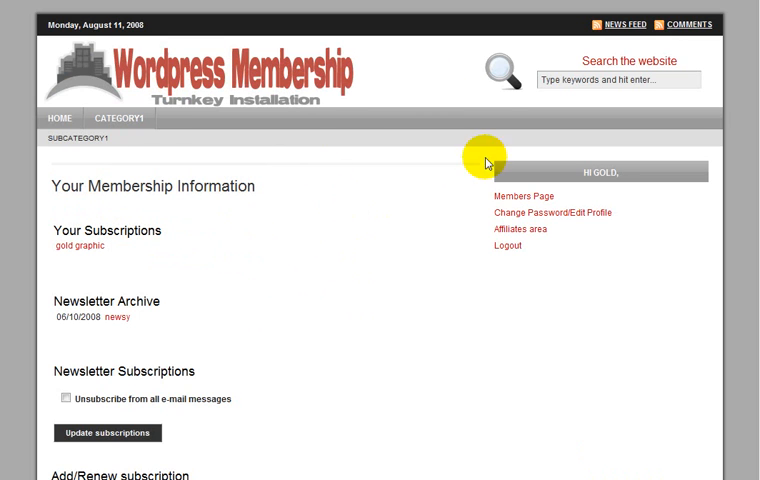
{"action": "mouse_move", "coordinate": [290, 165]}
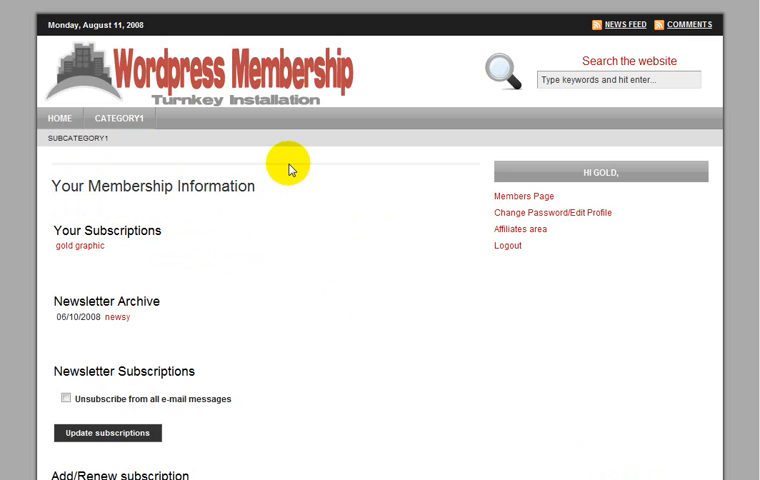
{"action": "mouse_move", "coordinate": [120, 131]}
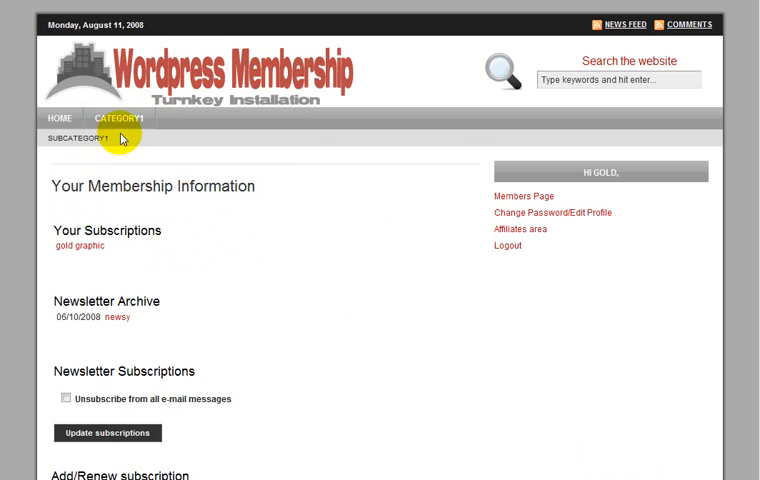
{"action": "mouse_move", "coordinate": [120, 133]}
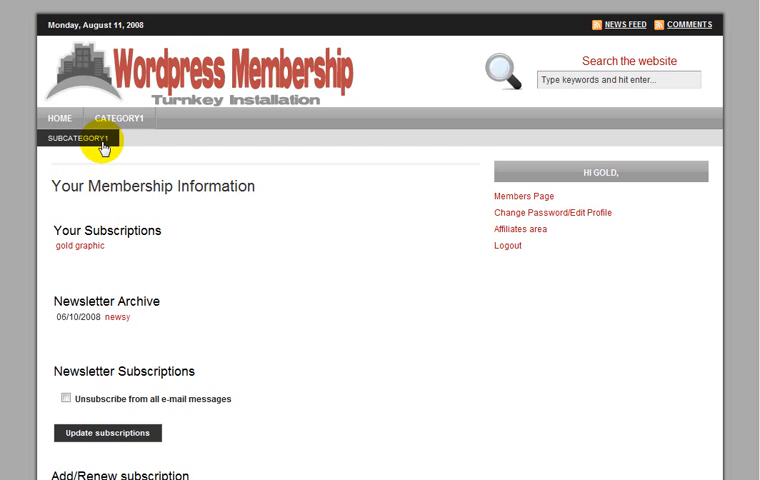
{"action": "mouse_move", "coordinate": [140, 165]}
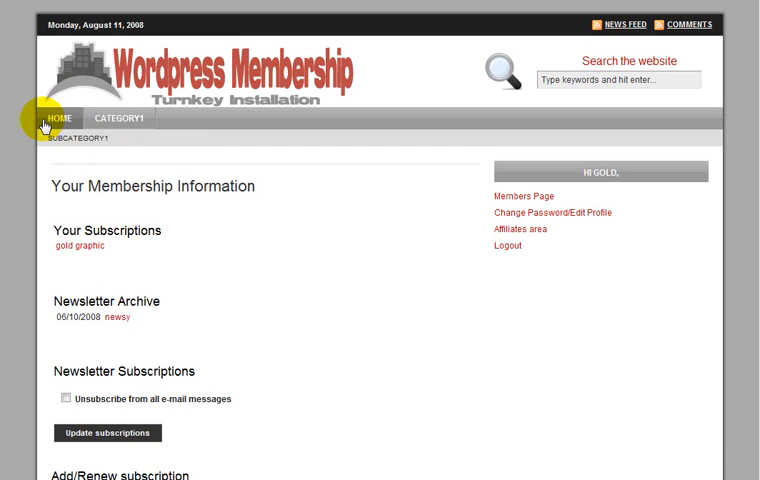
{"action": "mouse_move", "coordinate": [95, 144]}
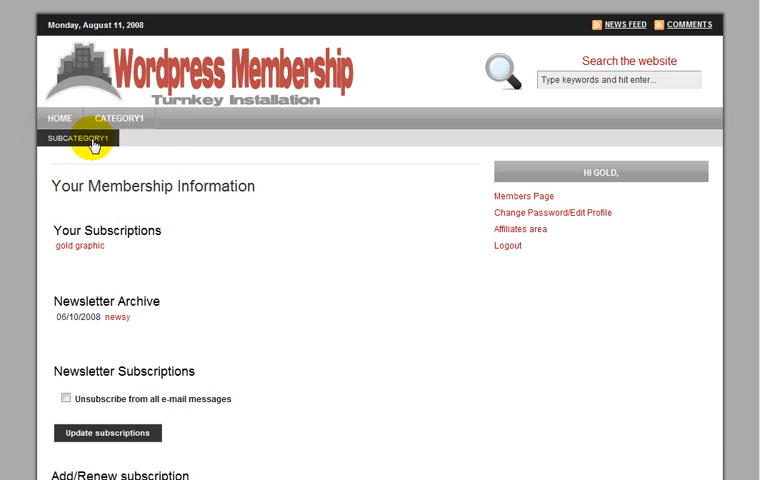
{"action": "mouse_move", "coordinate": [123, 125]}
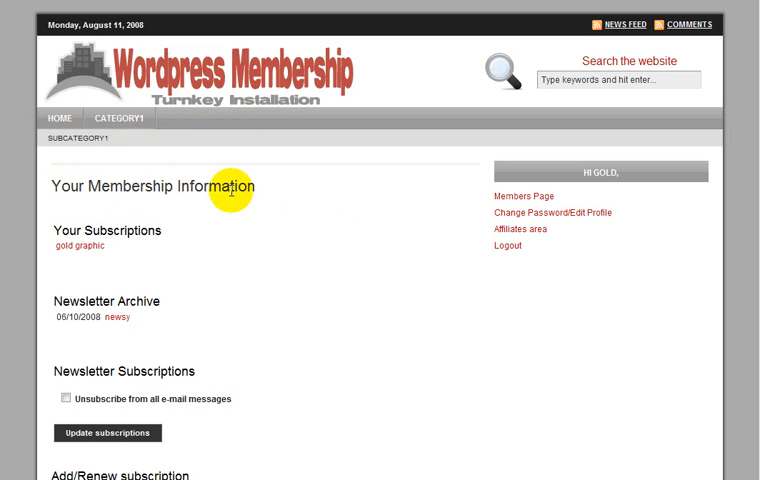
Step: Review membership options and payment history, view the Edit Profile form, then return home
{"action": "scroll", "scroll_direction": "down", "scroll_amount": 3}
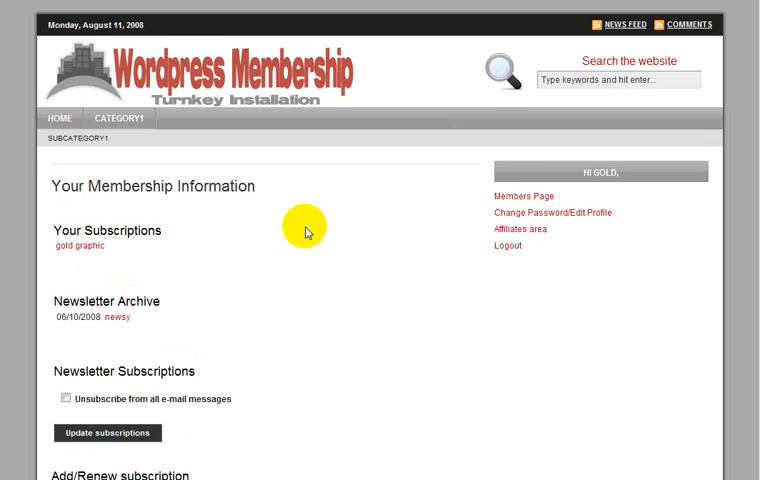
{"action": "scroll", "scroll_direction": "down", "scroll_amount": 3}
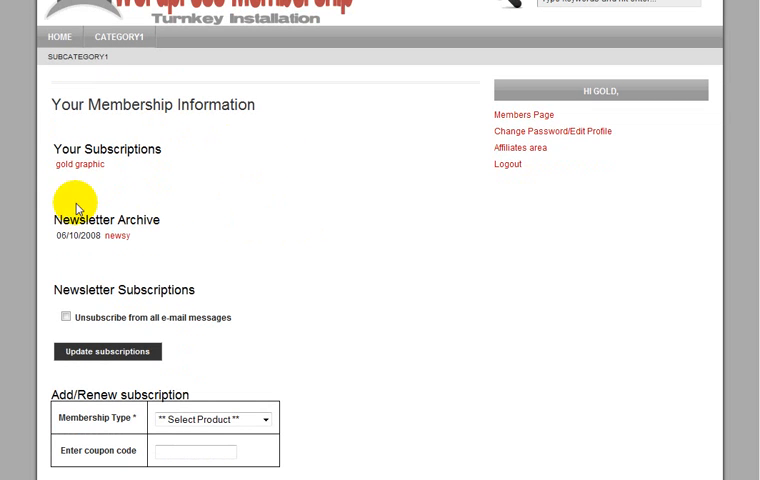
{"action": "mouse_move", "coordinate": [62, 166]}
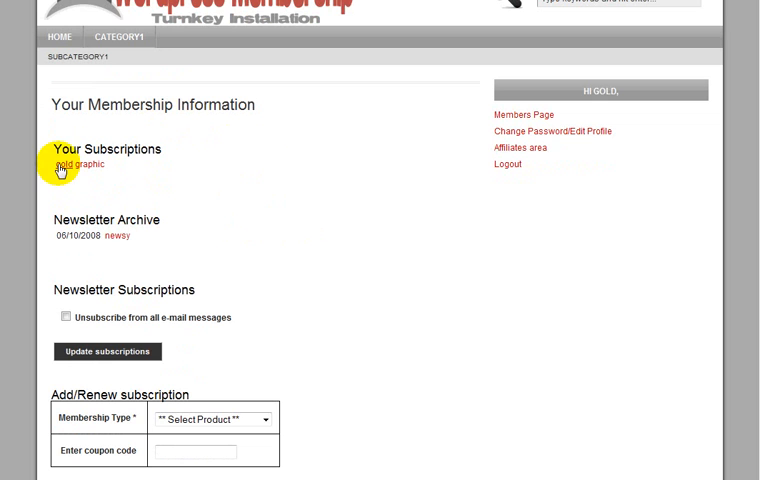
{"action": "mouse_move", "coordinate": [123, 189]}
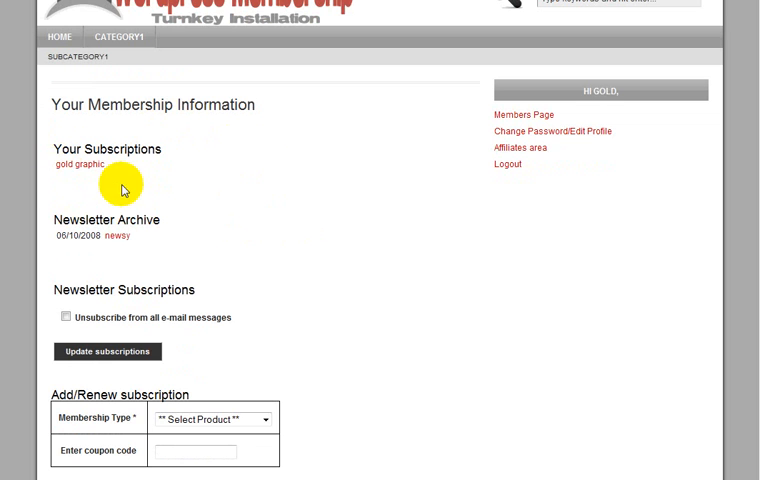
{"action": "scroll", "scroll_direction": "down", "scroll_amount": 3}
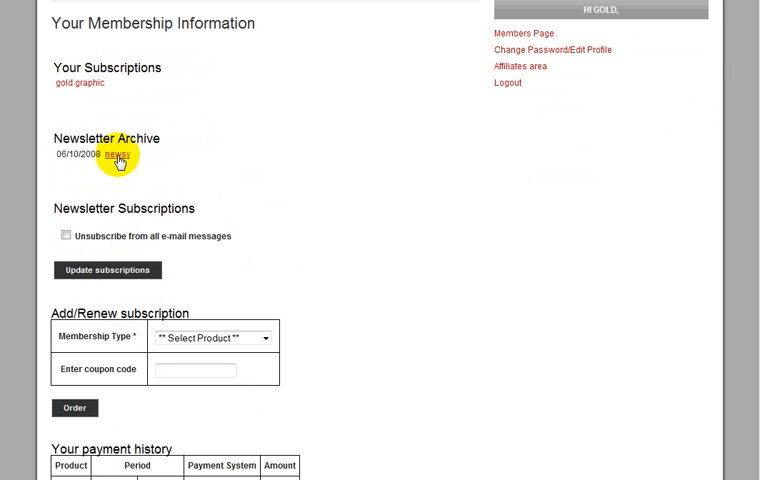
{"action": "mouse_move", "coordinate": [172, 164]}
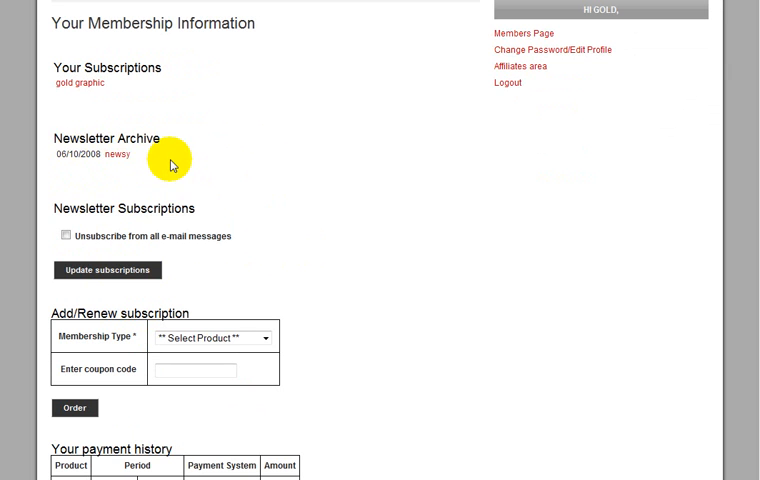
{"action": "scroll", "scroll_direction": "down", "scroll_amount": 3}
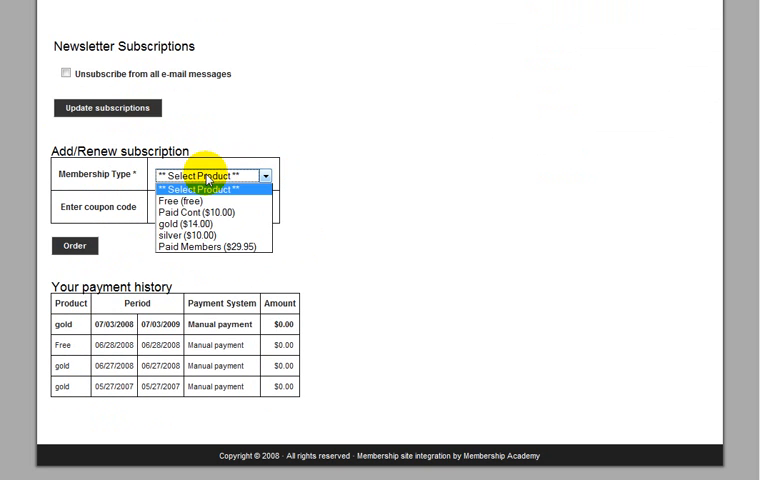
{"action": "mouse_move", "coordinate": [200, 223]}
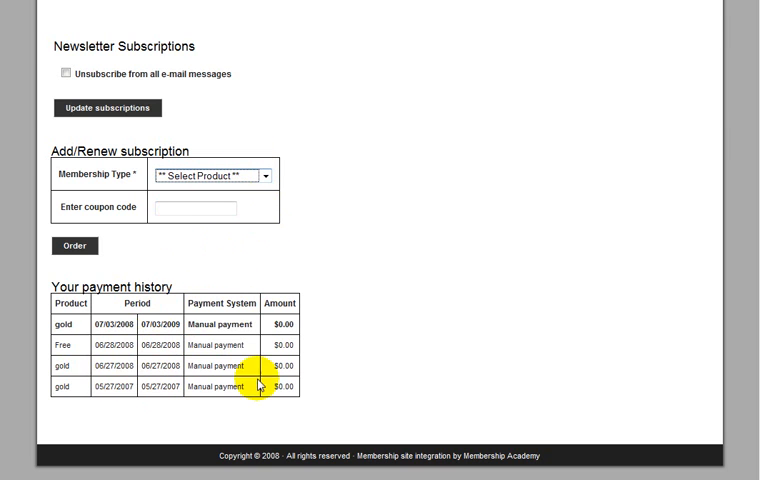
{"action": "scroll", "scroll_direction": "up", "scroll_amount": 3}
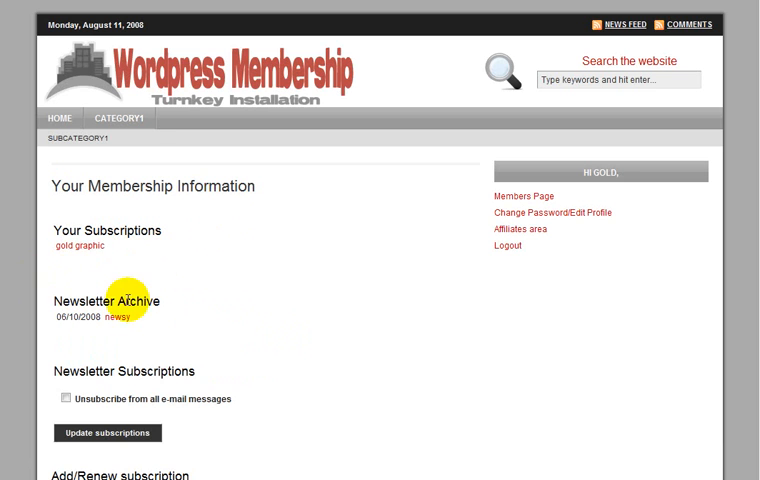
{"action": "mouse_move", "coordinate": [150, 278]}
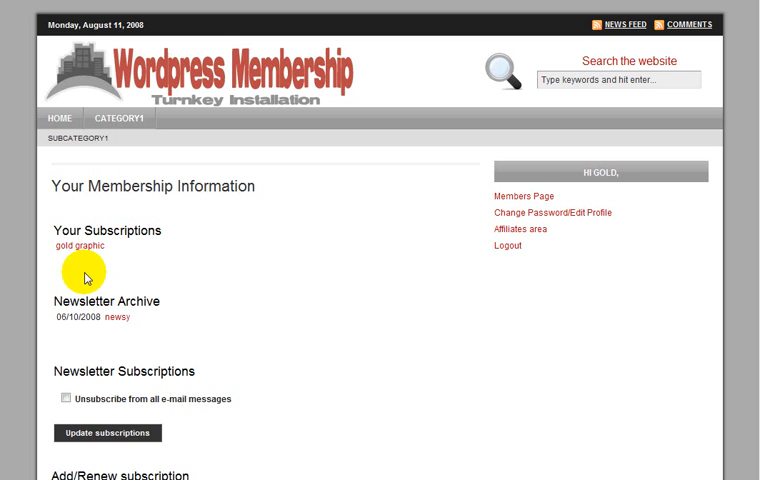
{"action": "mouse_move", "coordinate": [213, 275]}
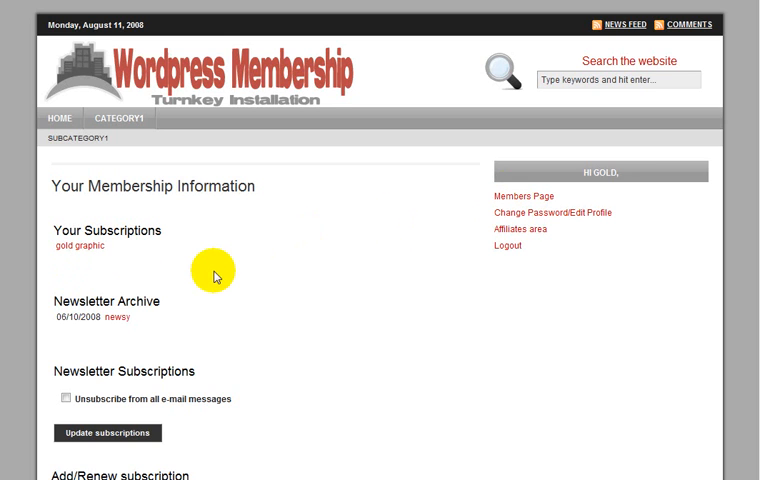
{"action": "mouse_move", "coordinate": [399, 224]}
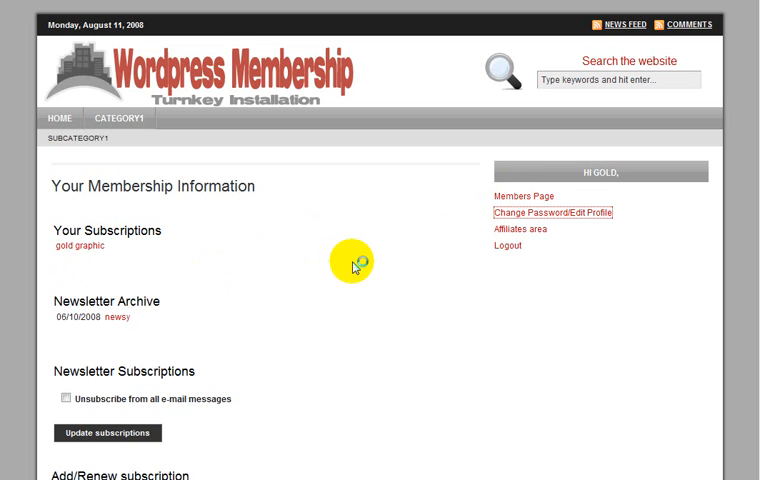
{"action": "left_click", "coordinate": [551, 212]}
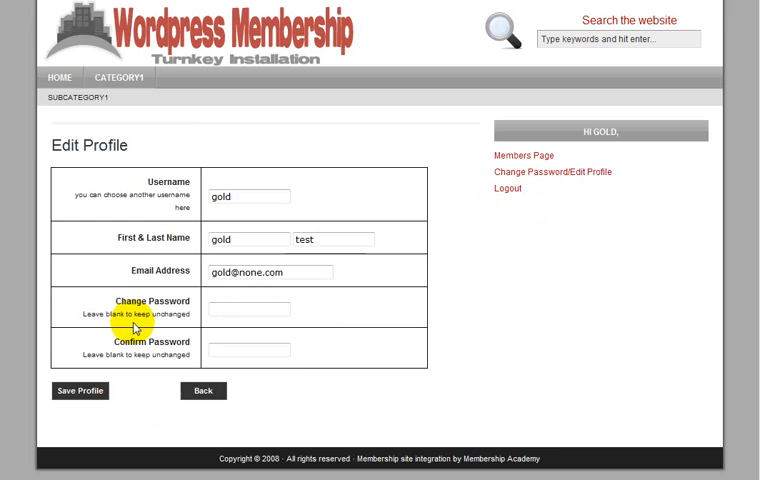
{"action": "mouse_move", "coordinate": [240, 178]}
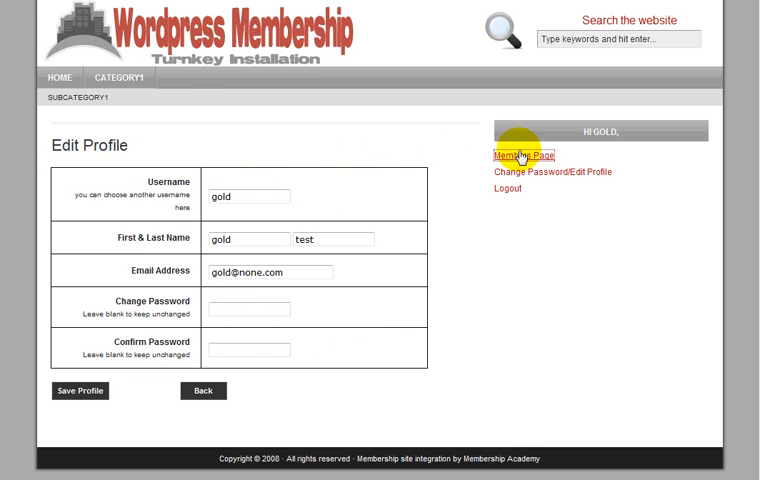
{"action": "left_click", "coordinate": [518, 155]}
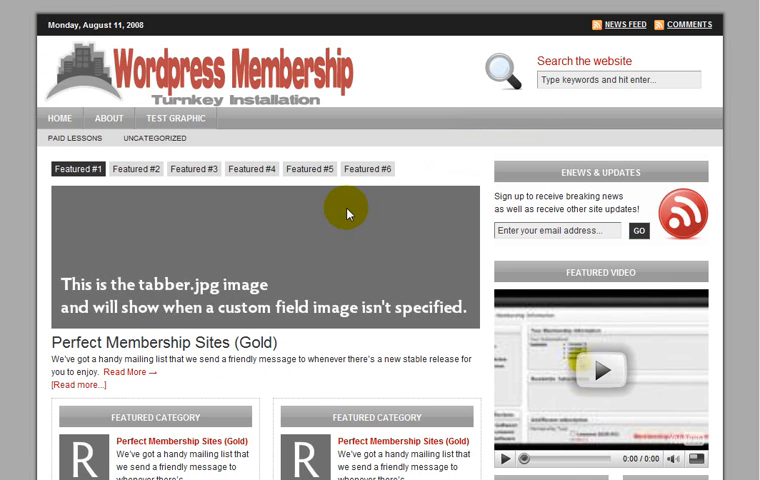